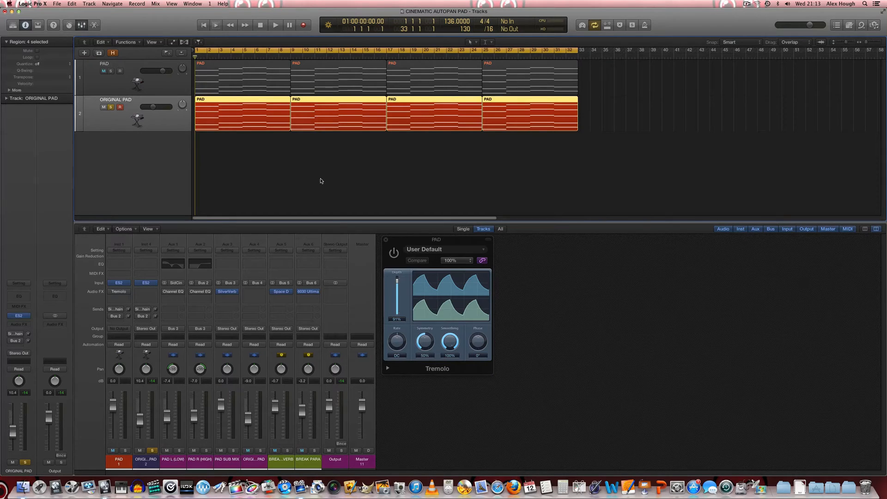
Start and stop playback a few times to audition the original pad.
click(275, 24)
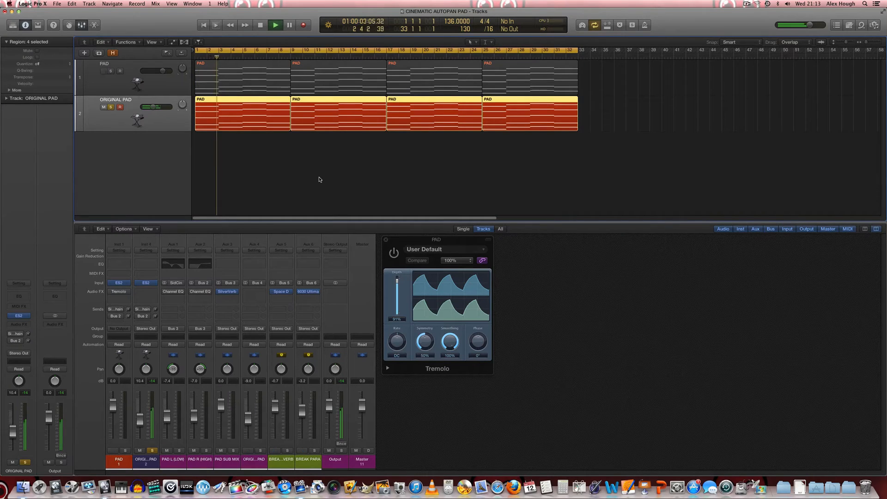
click(276, 25)
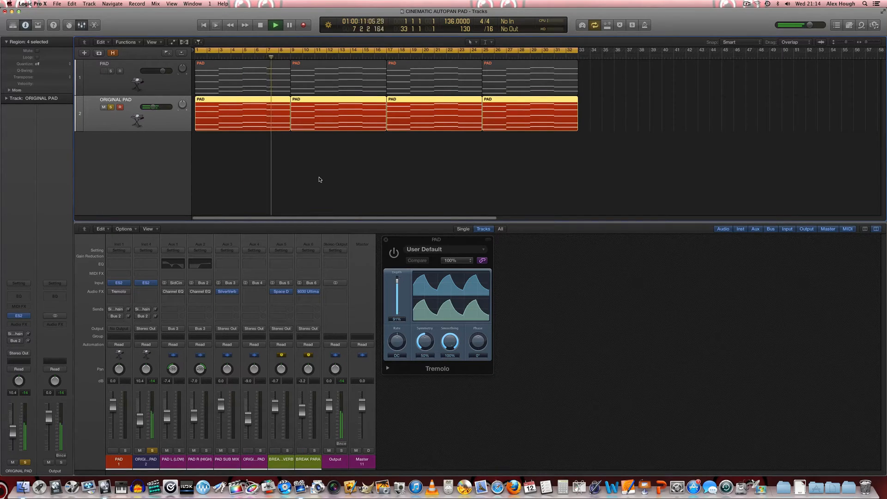
click(275, 24)
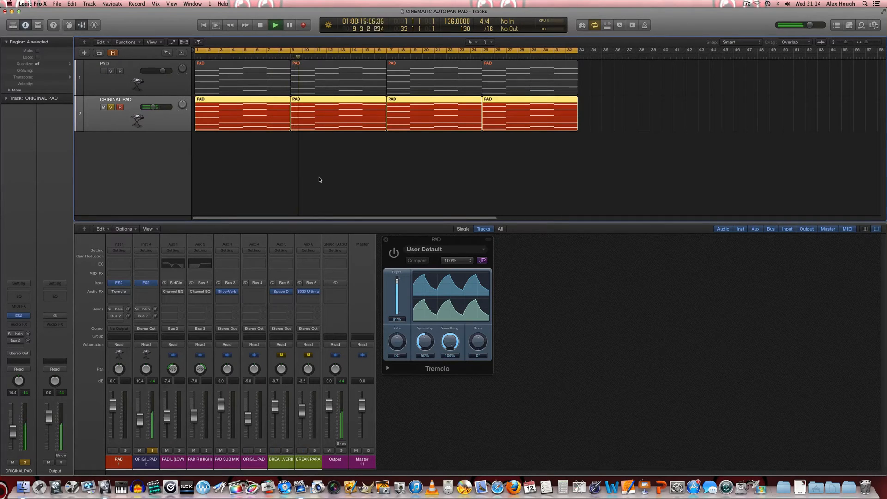
click(275, 25)
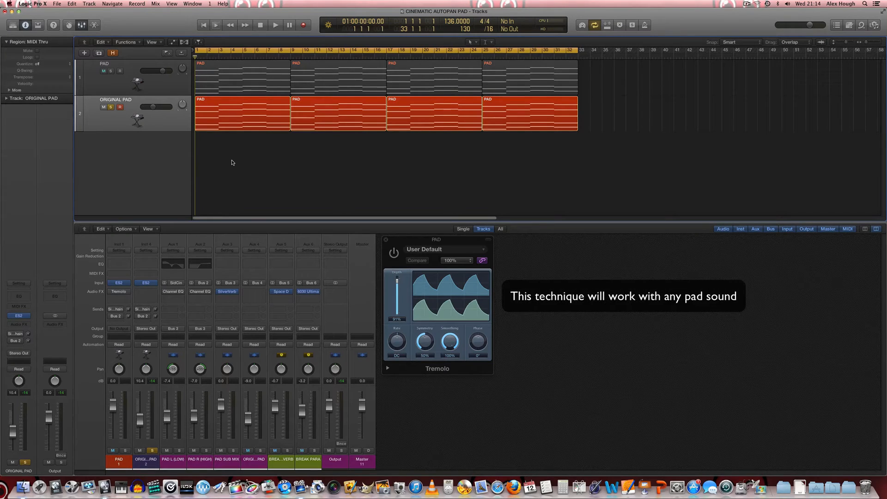
Mute the ORIGINAL PAD track, unmute the PAD track, and select PAD.
click(104, 70)
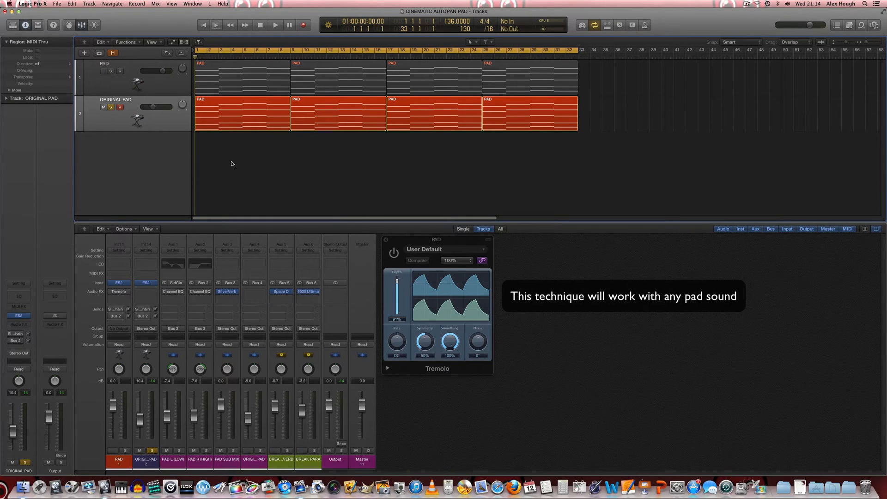
mouse_move(223, 189)
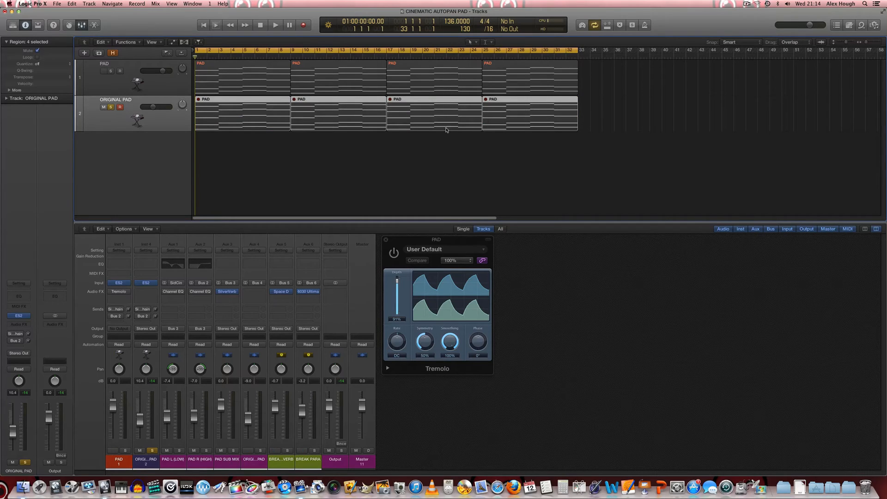
click(105, 78)
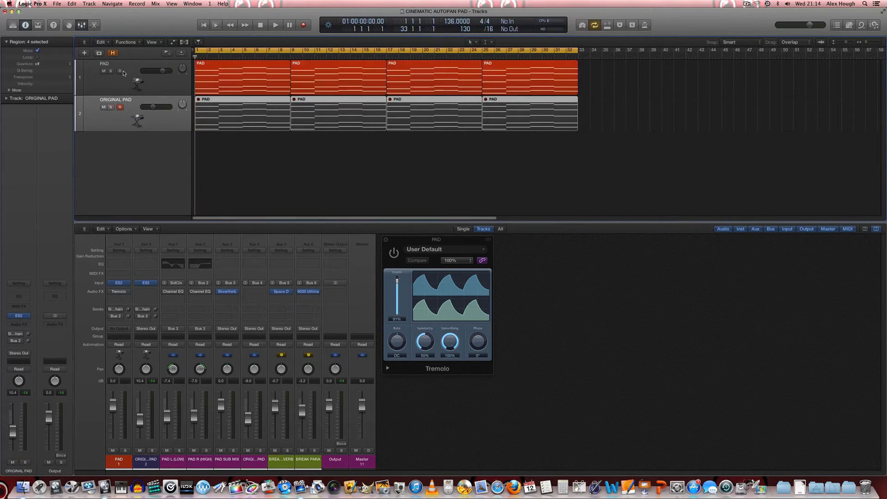
click(120, 71)
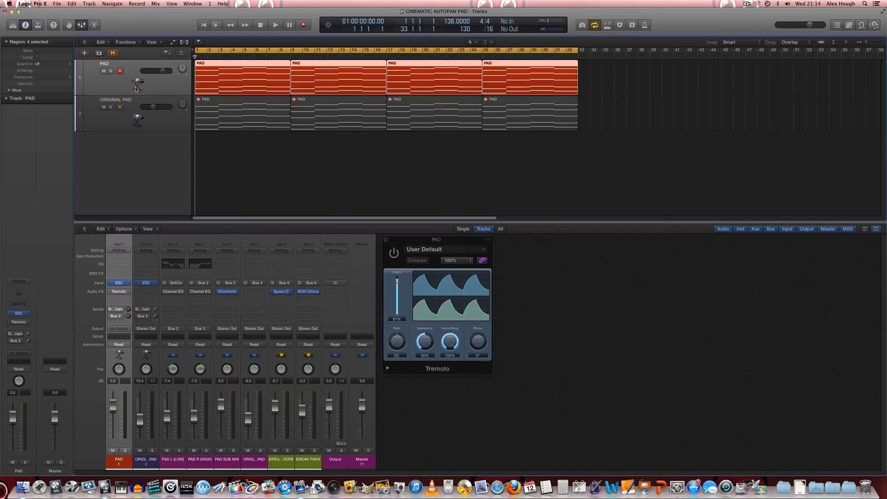
mouse_move(120, 290)
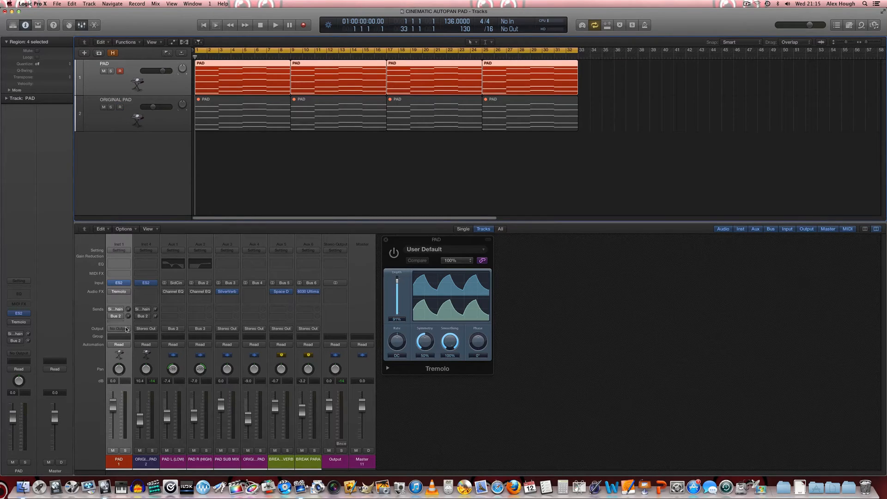
Set the PAD channel's output to No Output.
click(118, 328)
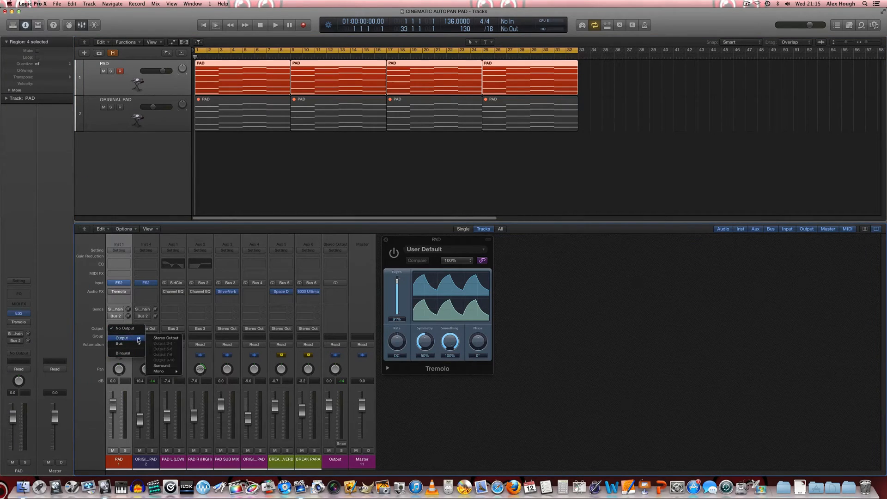
click(166, 337)
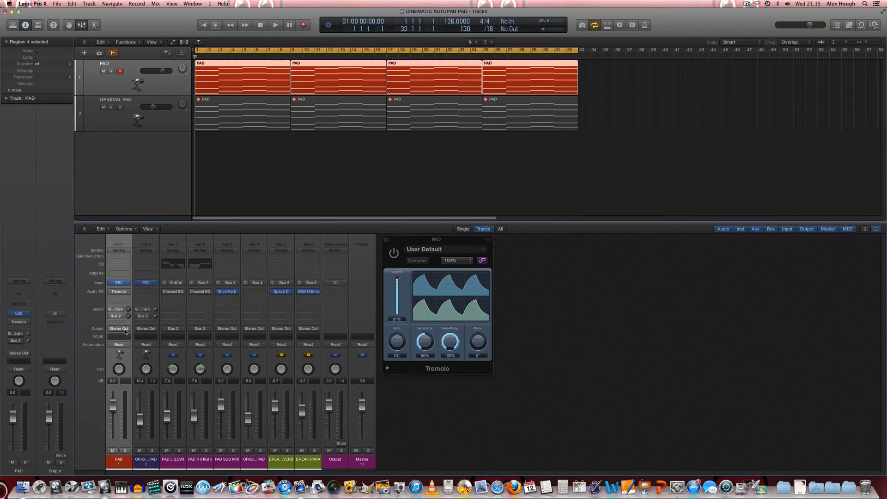
click(118, 328)
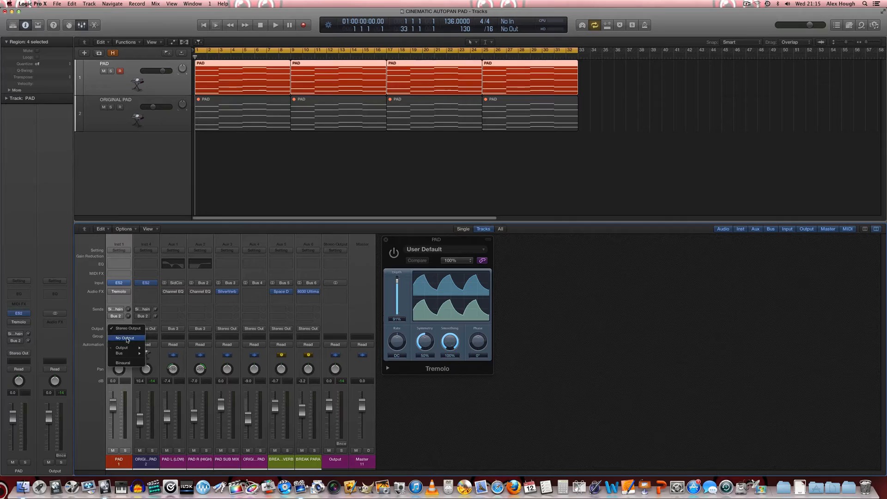
mouse_move(122, 347)
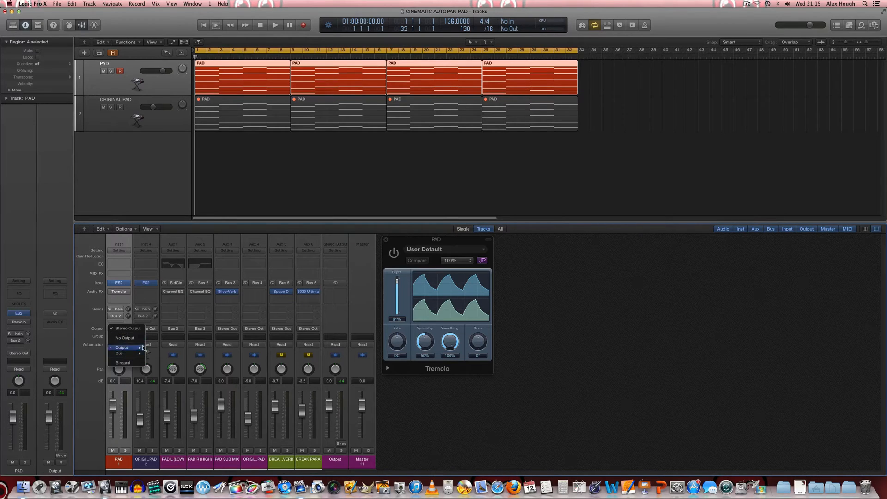
mouse_move(124, 337)
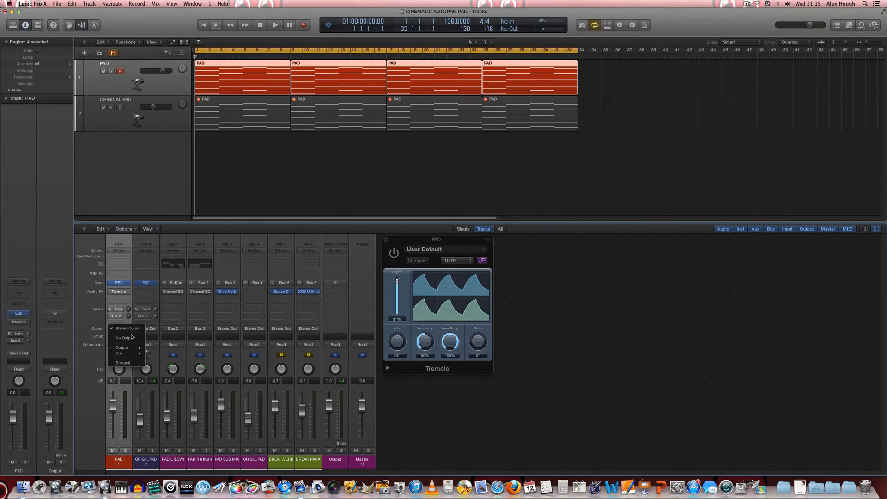
click(122, 338)
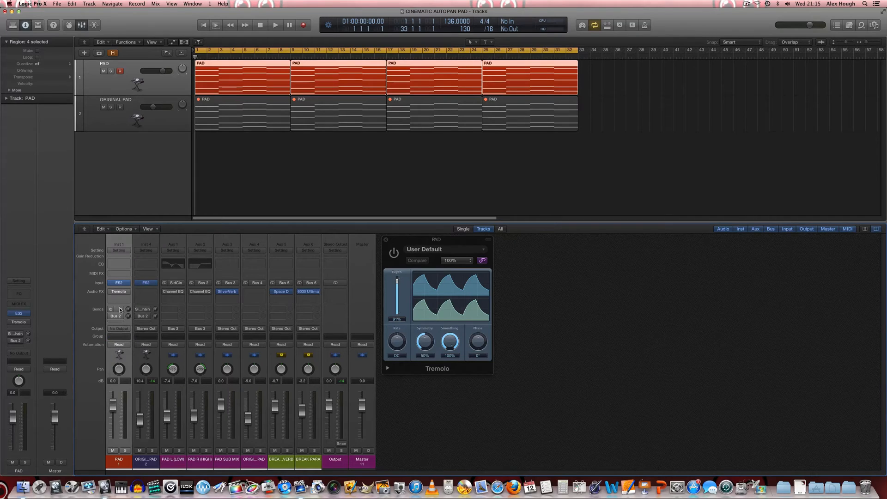
Route PAD Send 1 to Bus 1 and enable the Bus 2 send.
click(118, 309)
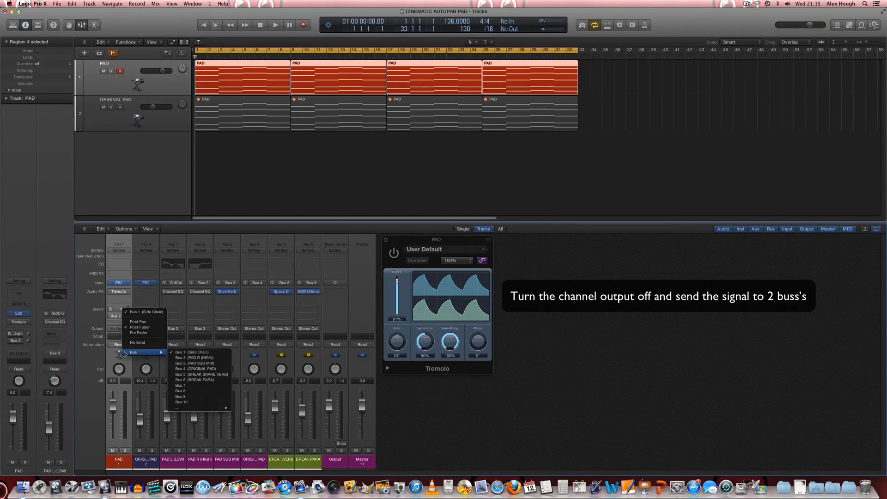
click(187, 362)
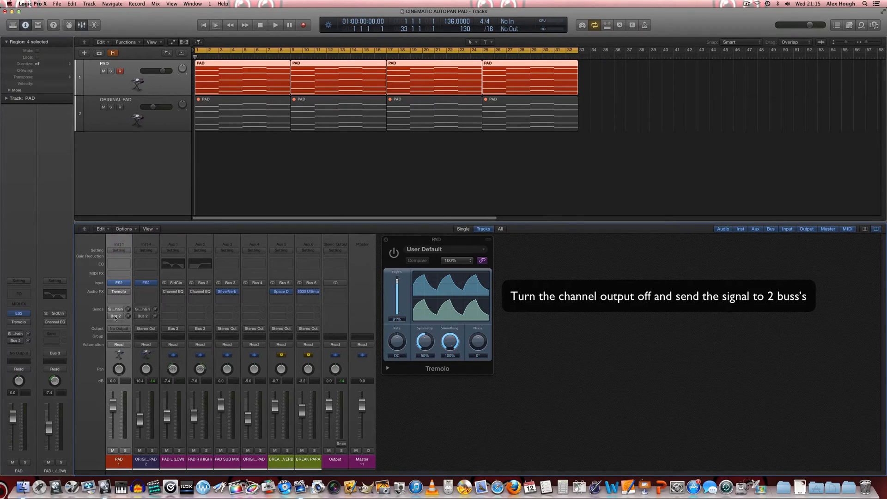
click(118, 328)
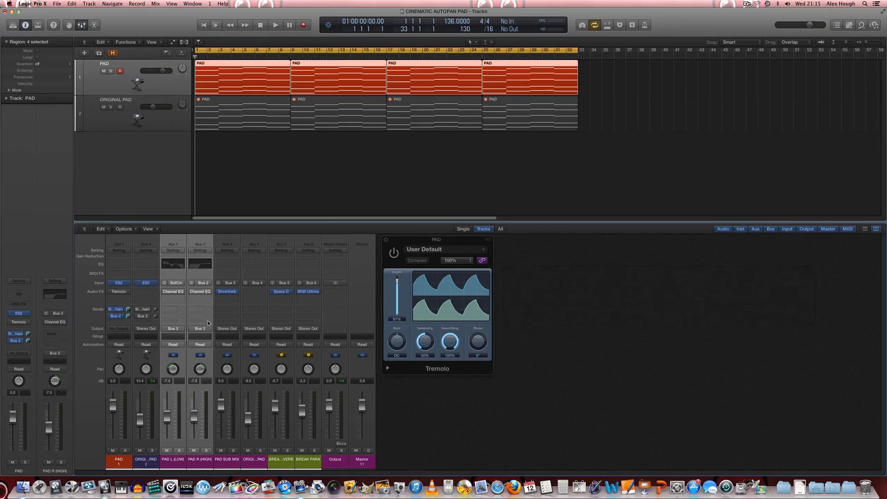
click(275, 24)
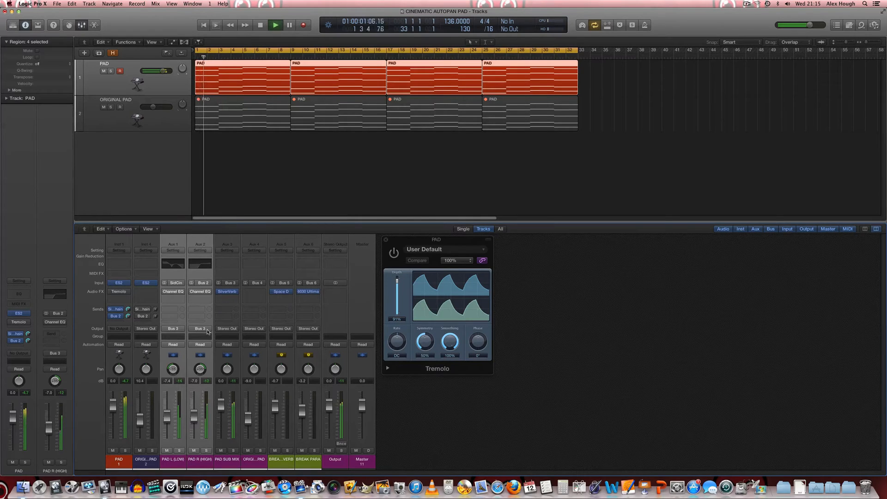
click(275, 25)
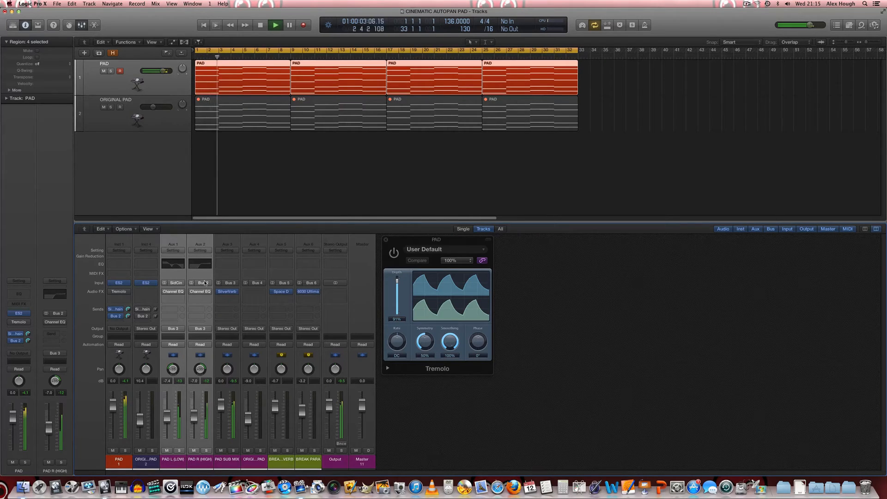
click(276, 25)
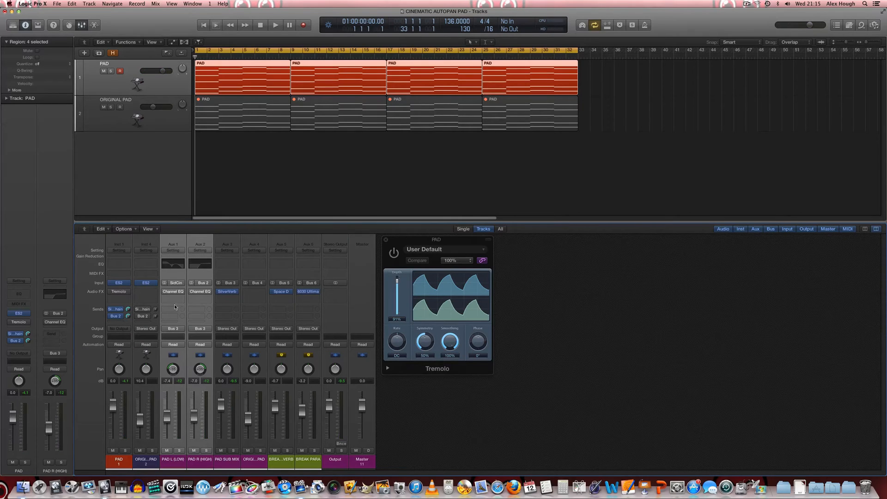
mouse_move(167, 298)
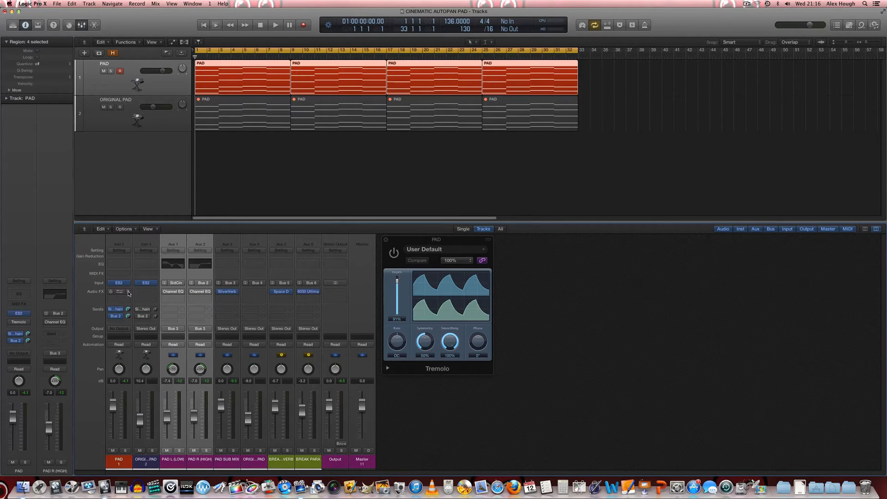
Audition PAD's Tremolo as a square pulse, then restore 100% smoothing.
click(119, 290)
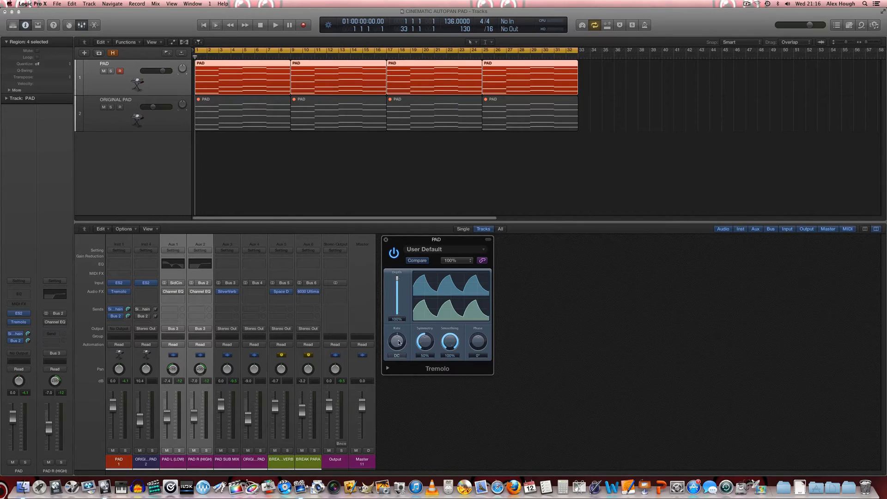
click(275, 25)
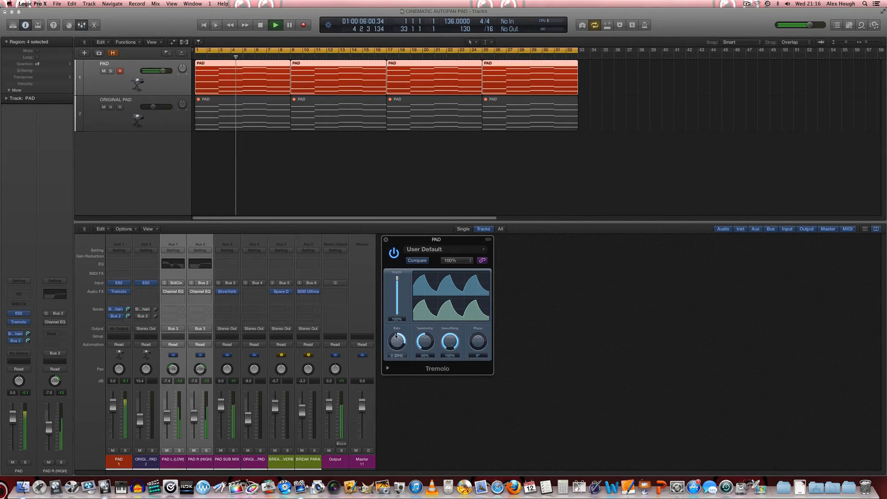
click(260, 25)
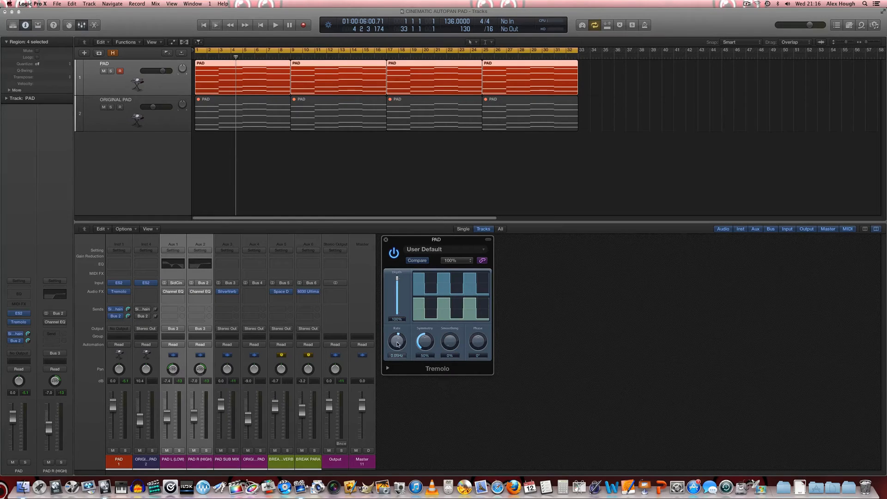
click(274, 25)
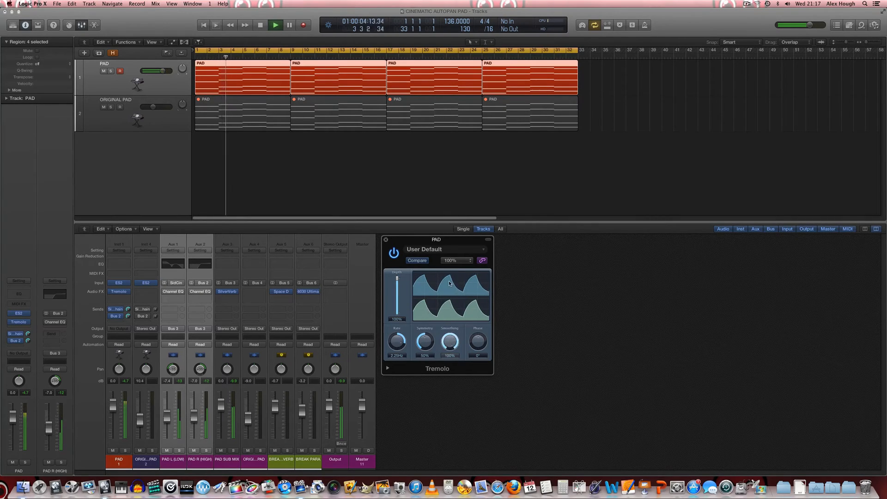
Set the Tremolo phase to 180° and play the pad to hear the autopan.
click(259, 25)
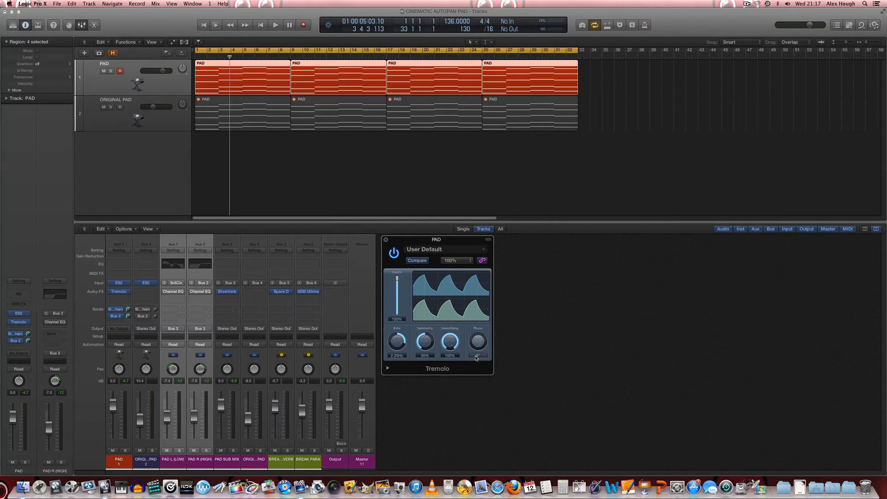
double_click(476, 355)
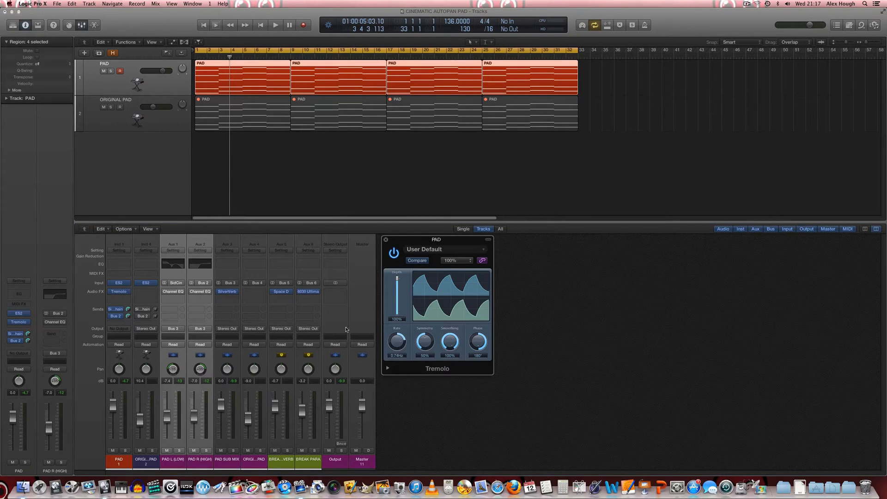
mouse_move(434, 272)
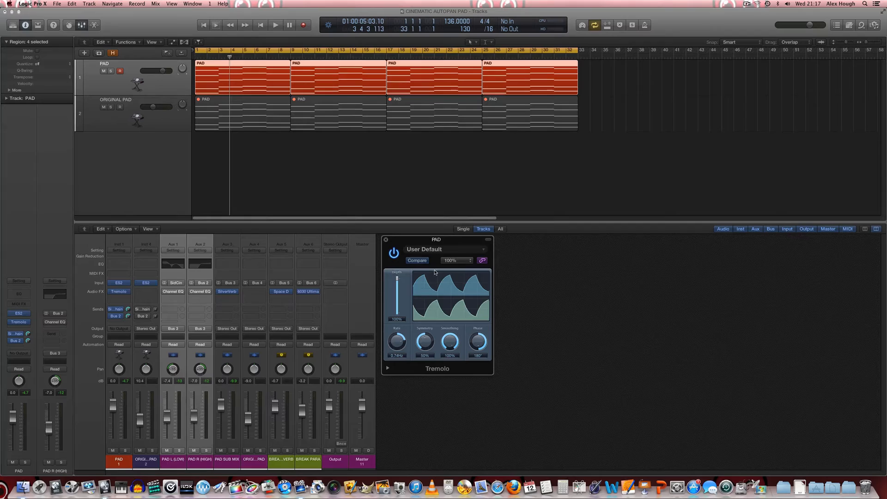
mouse_move(453, 302)
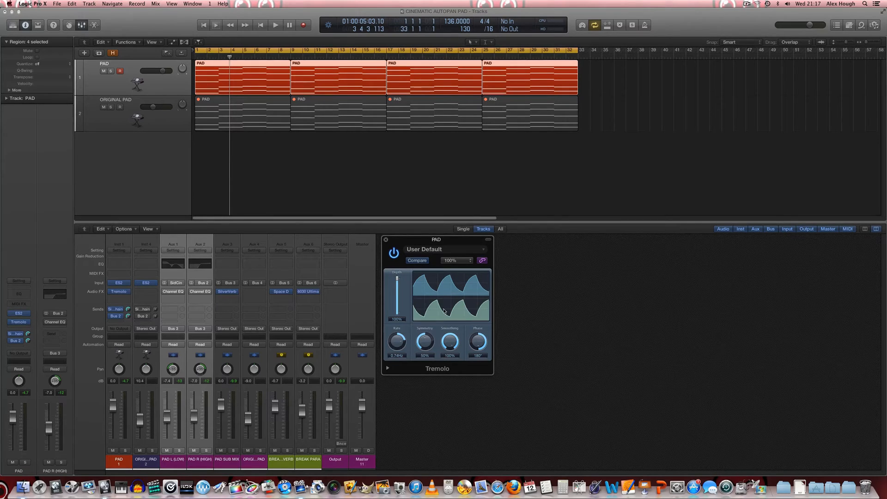
mouse_move(474, 315)
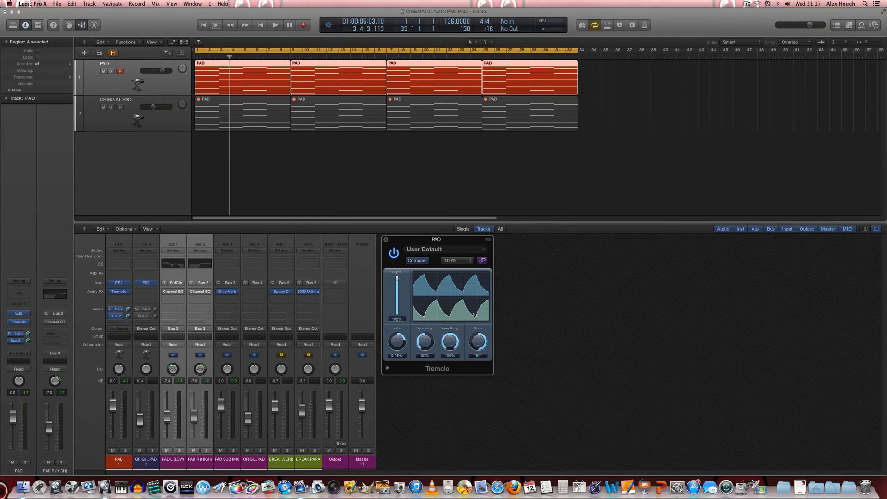
click(275, 25)
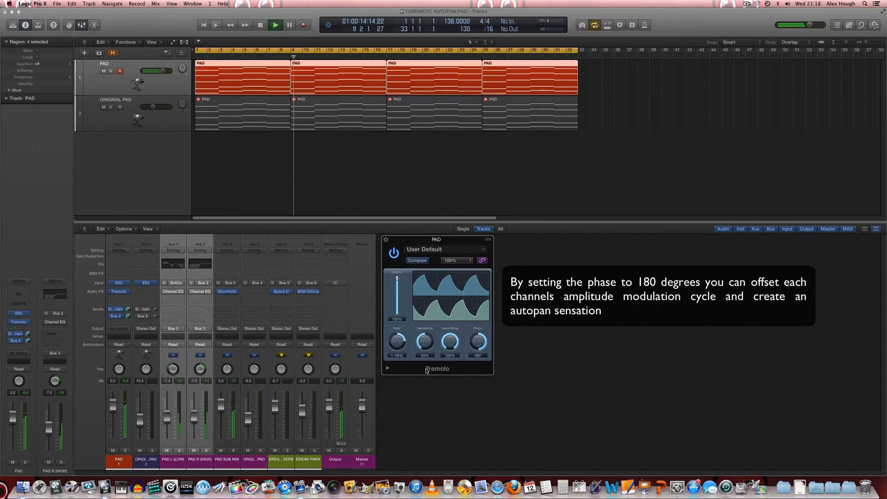
Stop playback and open the PAD R (HIGH) bus's Channel EQ window.
click(259, 25)
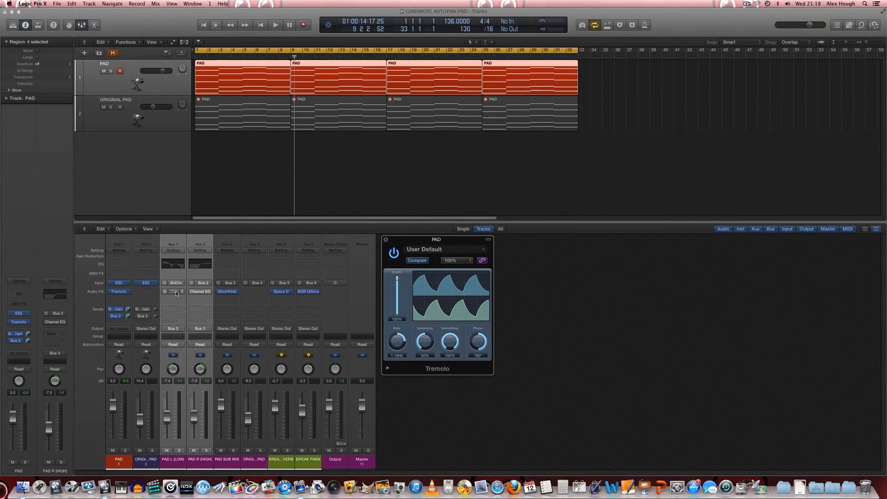
click(172, 291)
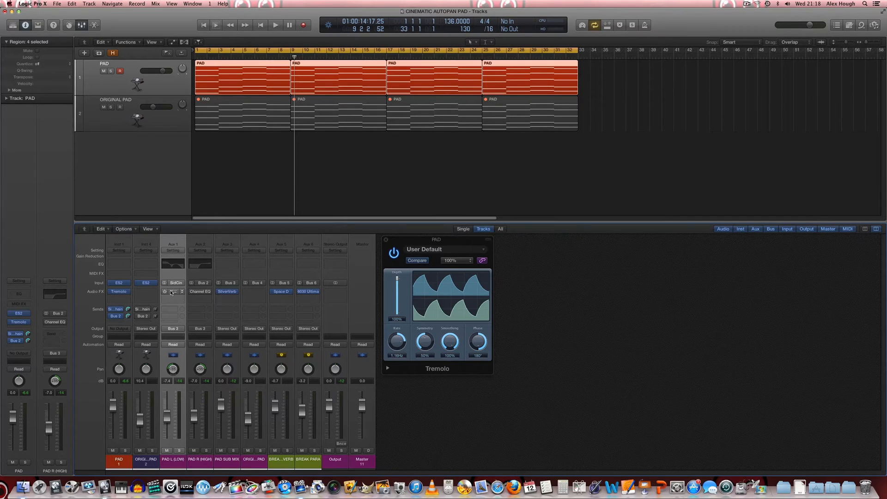
click(172, 292)
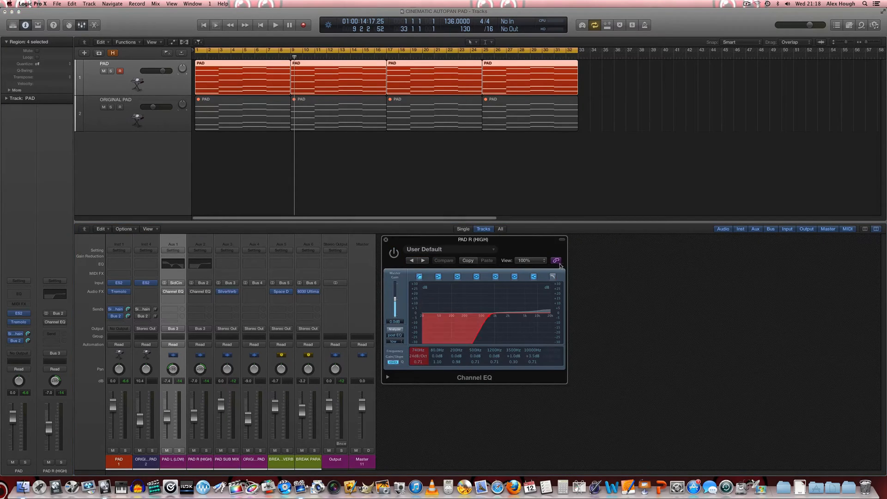
Open the PAD L (LOW) Channel EQ beside the high EQ and play to compare.
click(172, 292)
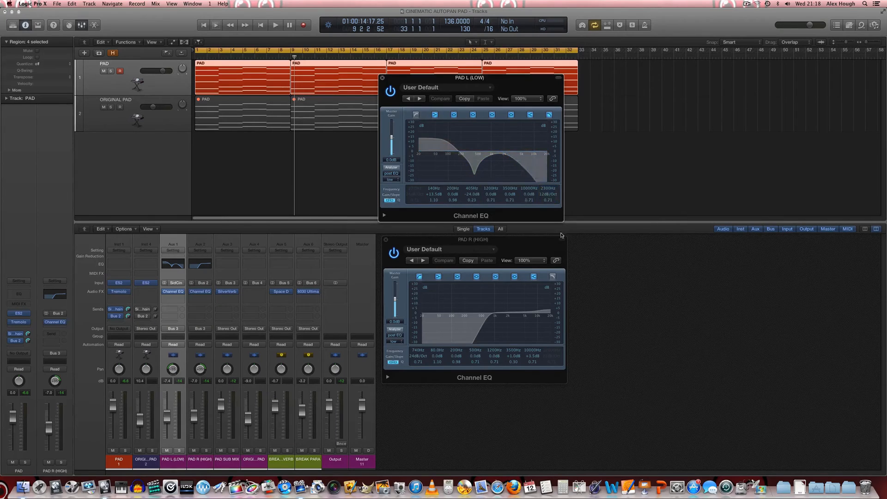
click(479, 328)
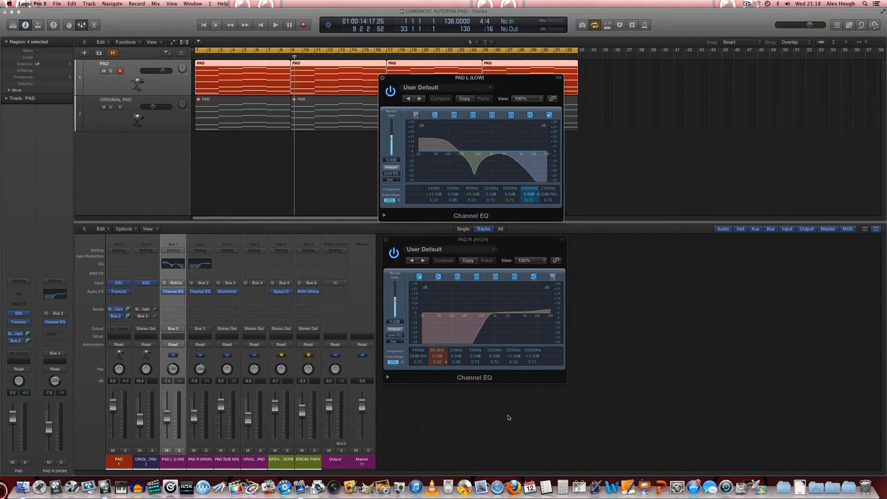
click(275, 25)
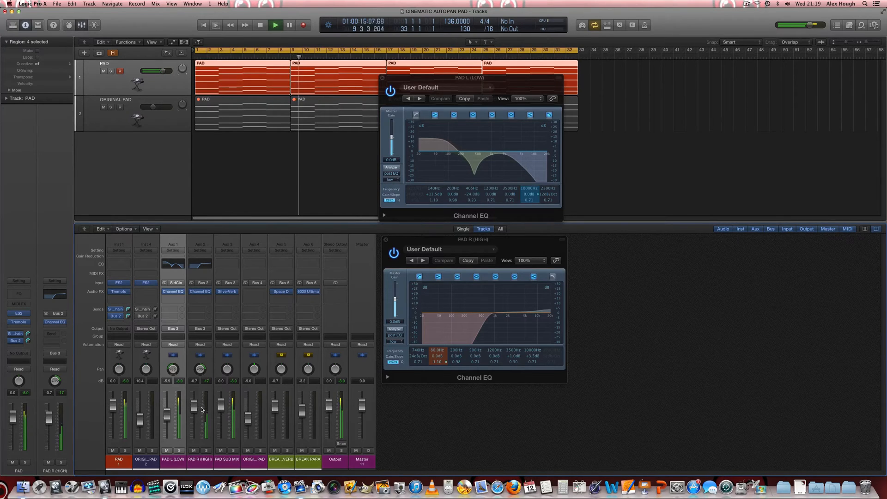
Reopen the PAD channel's Tremolo window beside both Channel EQs.
click(118, 292)
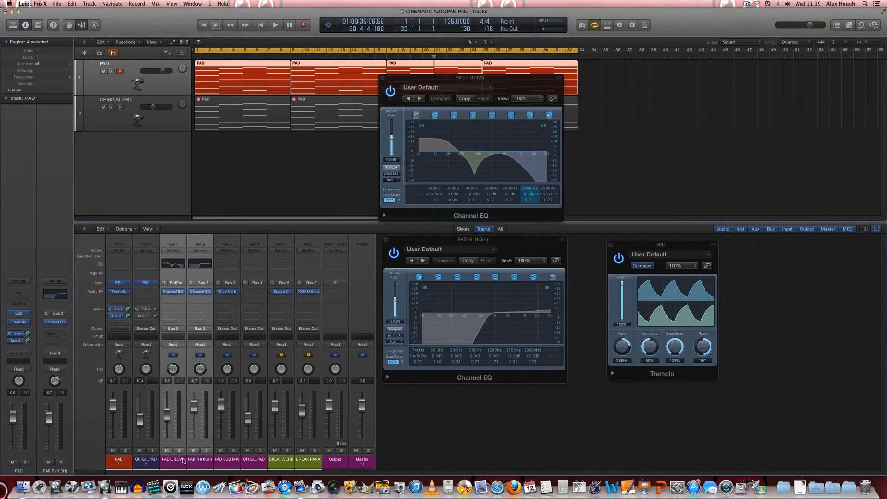
Confirm PAD L outputs to the PAD SUB MIX bus, then open its SilverVerb.
click(173, 328)
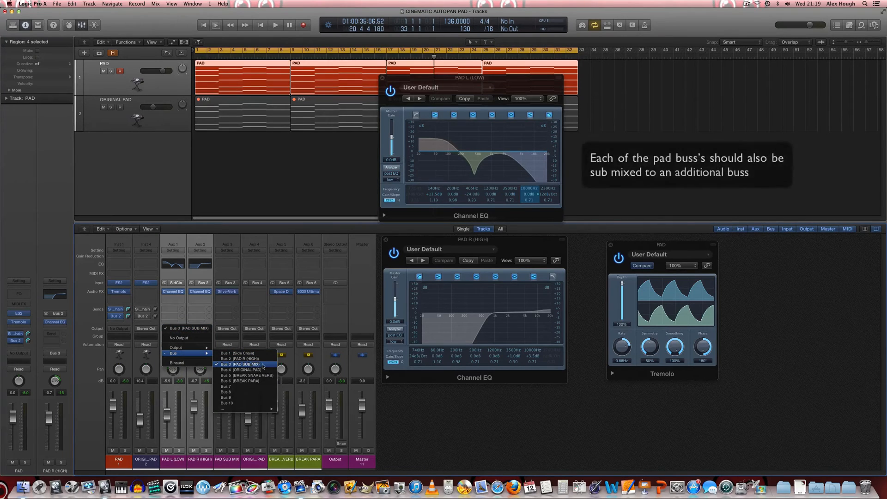
click(243, 363)
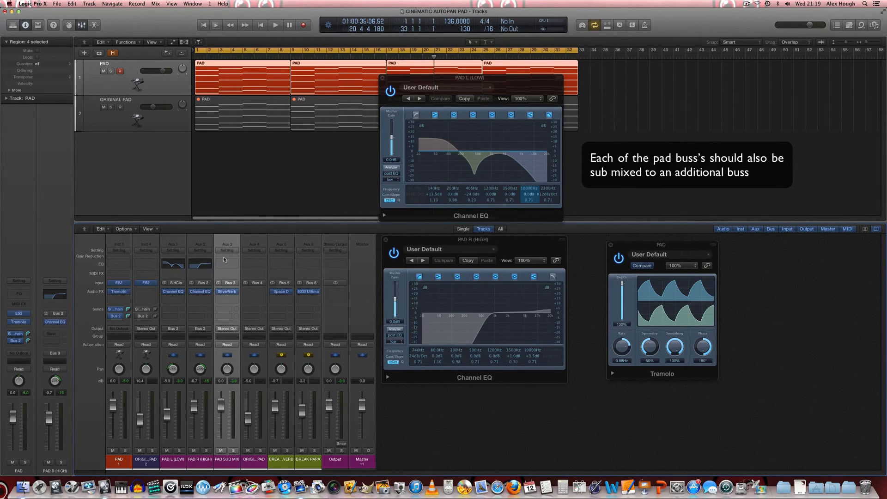
click(227, 291)
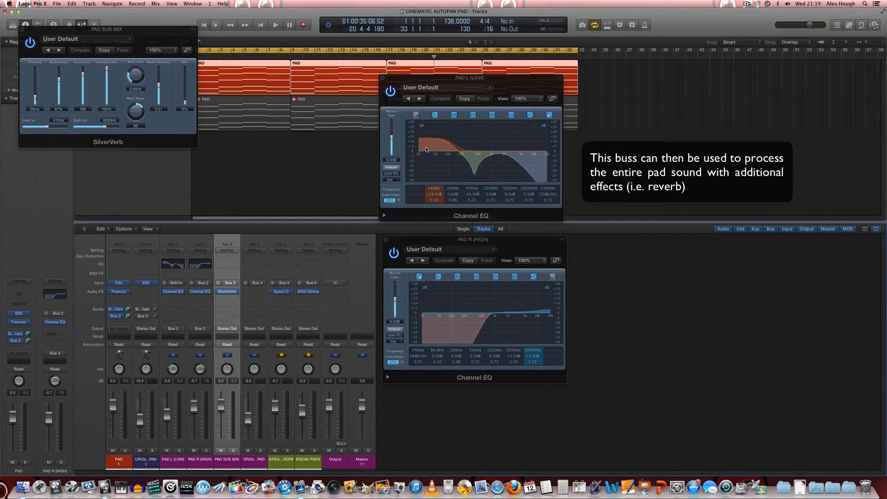
mouse_move(407, 159)
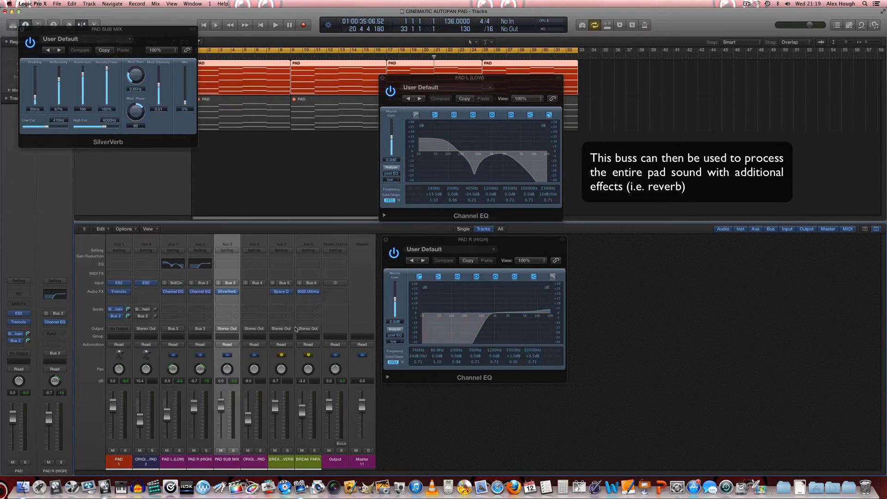
Drag the SilverVerb window beside the two Channel EQ windows.
click(450, 147)
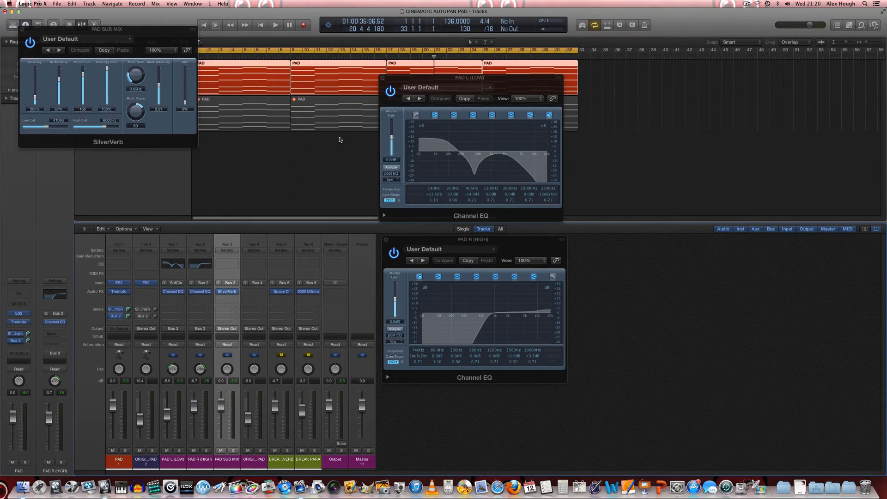
mouse_move(300, 187)
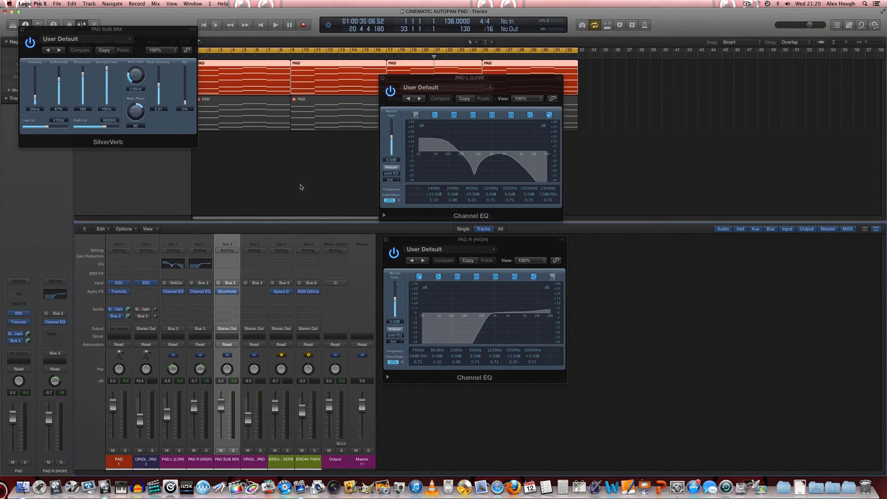
mouse_move(335, 148)
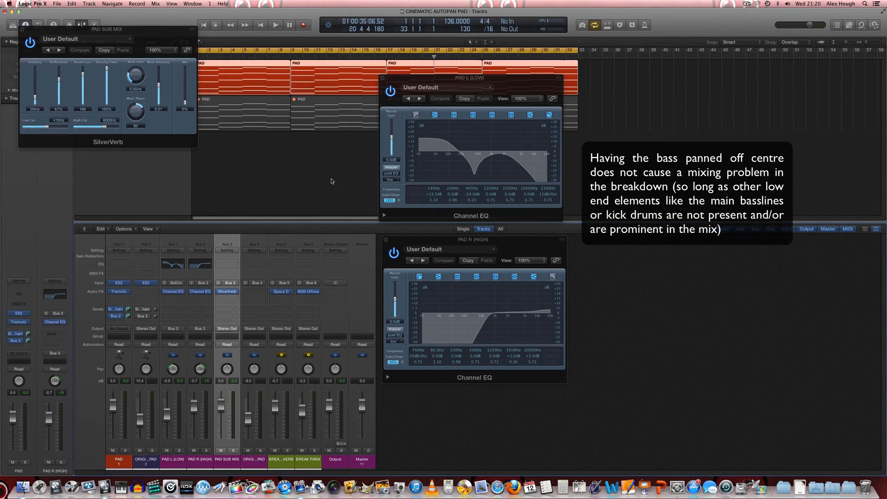
mouse_move(359, 168)
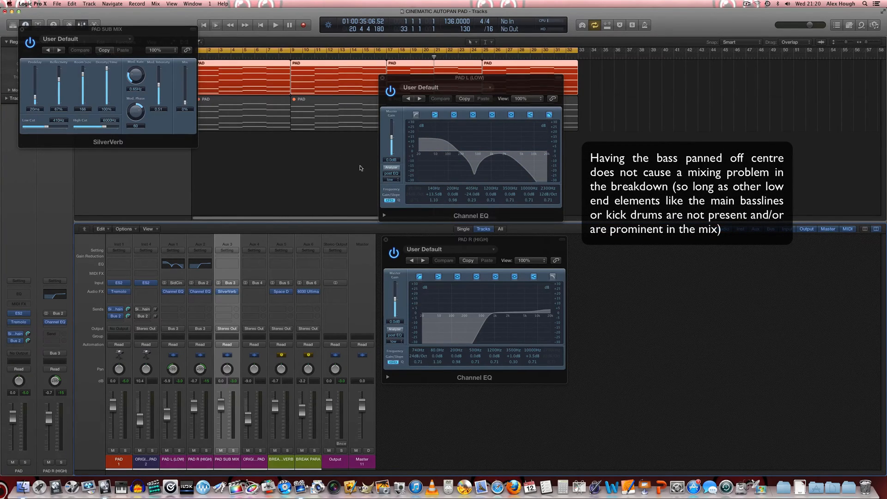
mouse_move(168, 306)
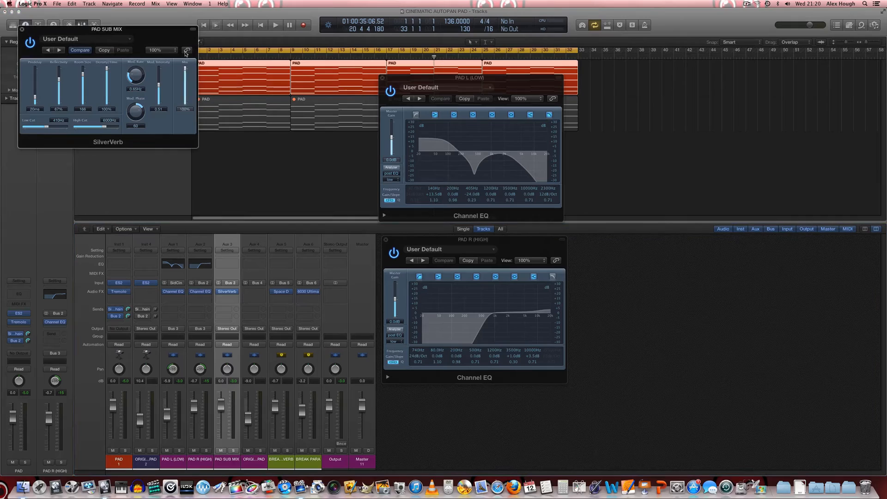
drag(107, 29, 256, 79)
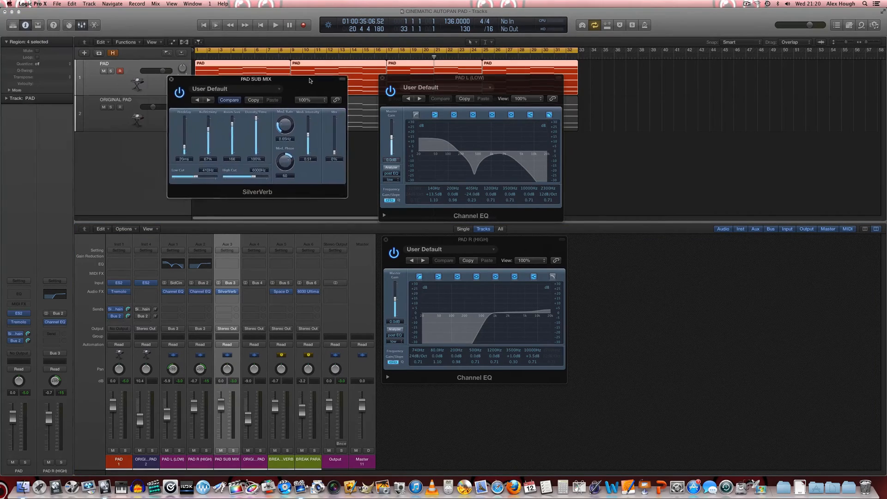
Play the pad while sweeping SilverVerb Mix up and back down, then stop.
drag(256, 78, 278, 88)
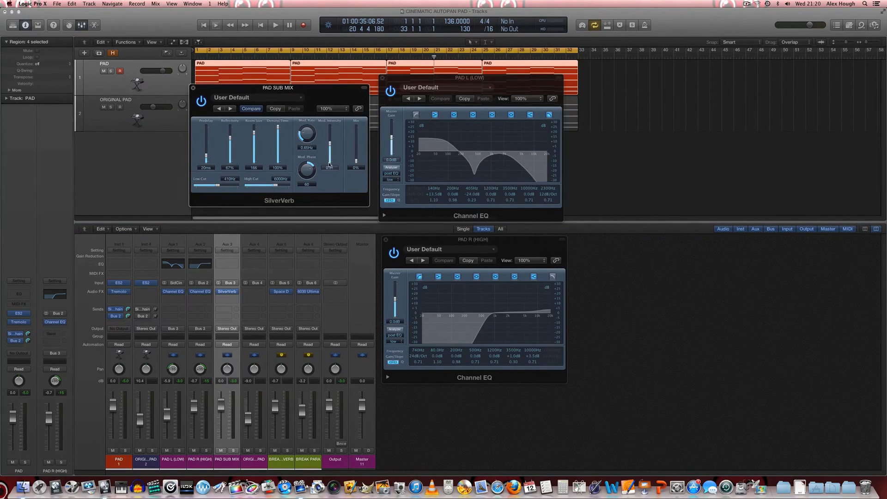
click(275, 25)
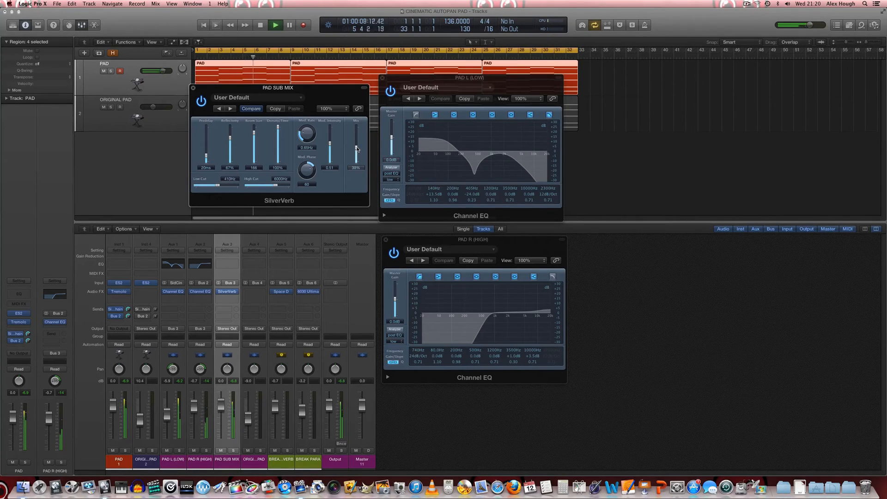
drag(356, 144, 357, 139)
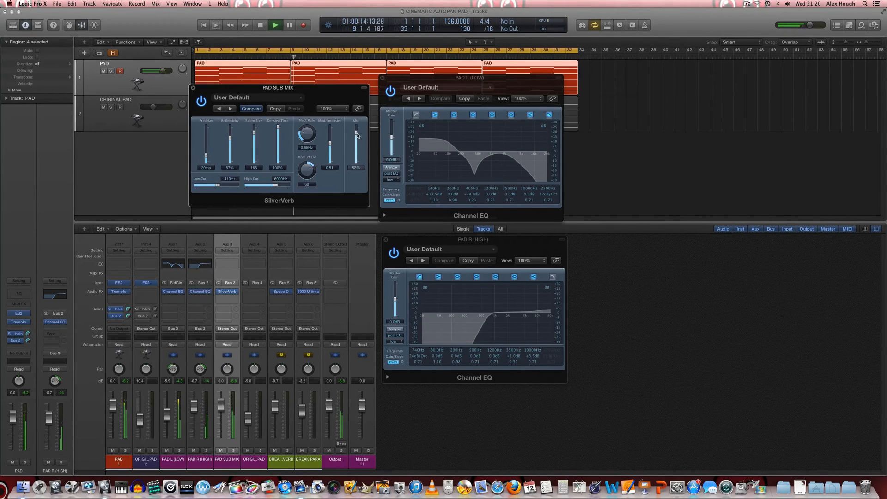
drag(356, 142, 355, 130)
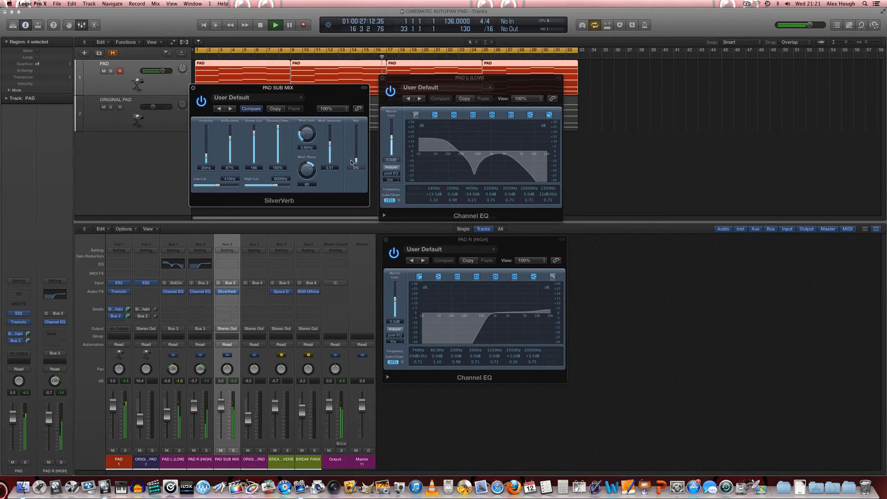
click(259, 25)
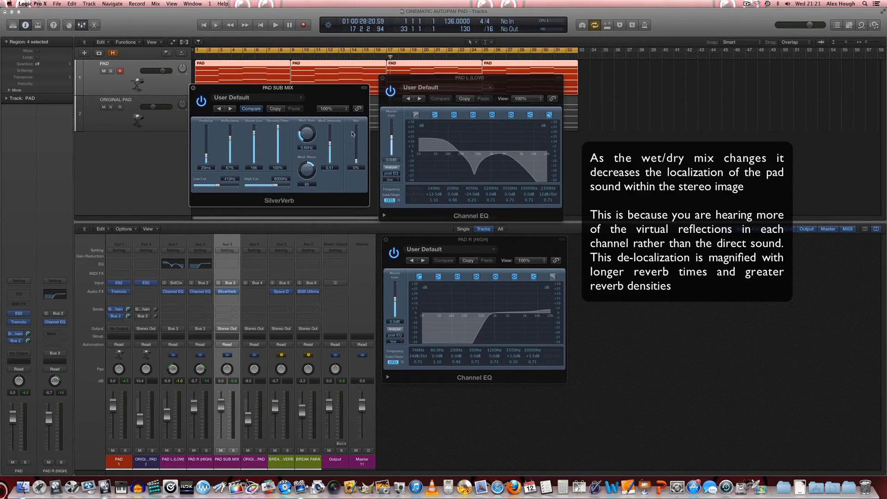
mouse_move(349, 164)
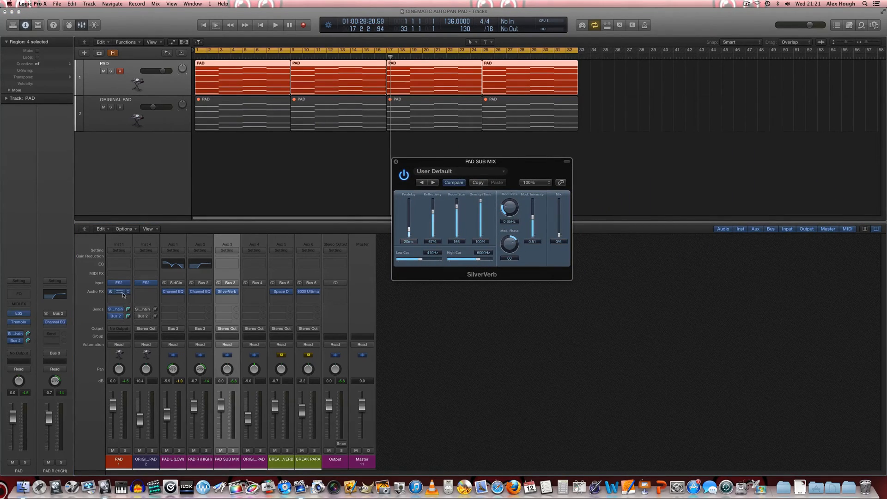
Open Tremolo on the PAD channel, show its Tremolo Rate automation, and return to the start.
click(119, 290)
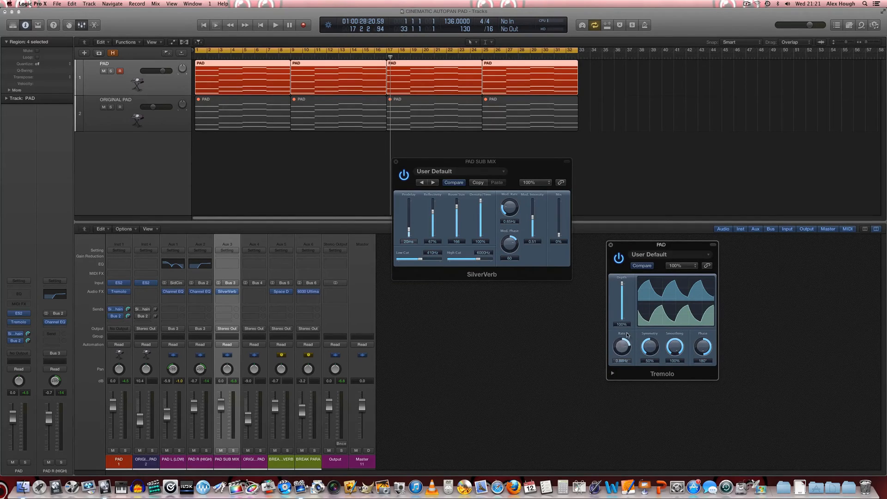
click(610, 245)
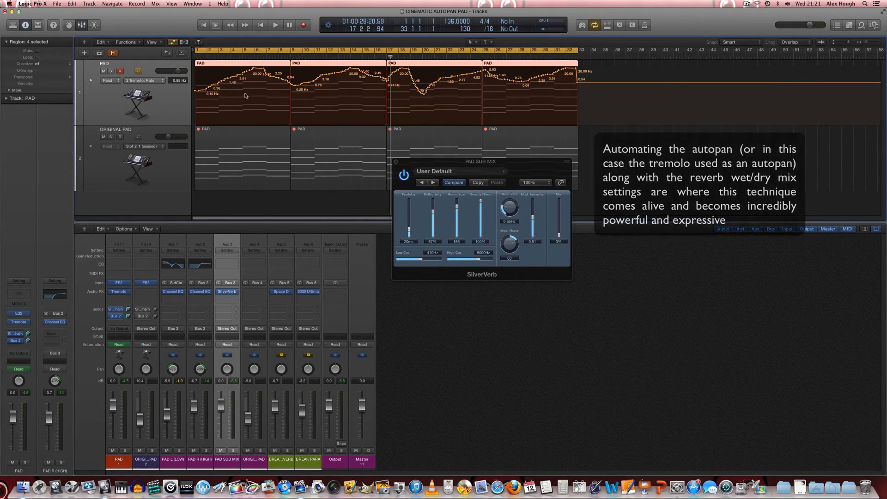
click(259, 25)
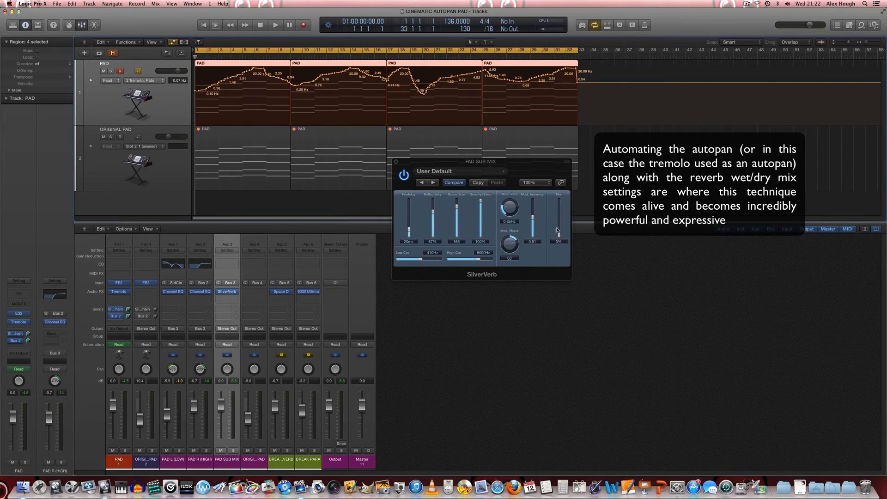
mouse_move(576, 215)
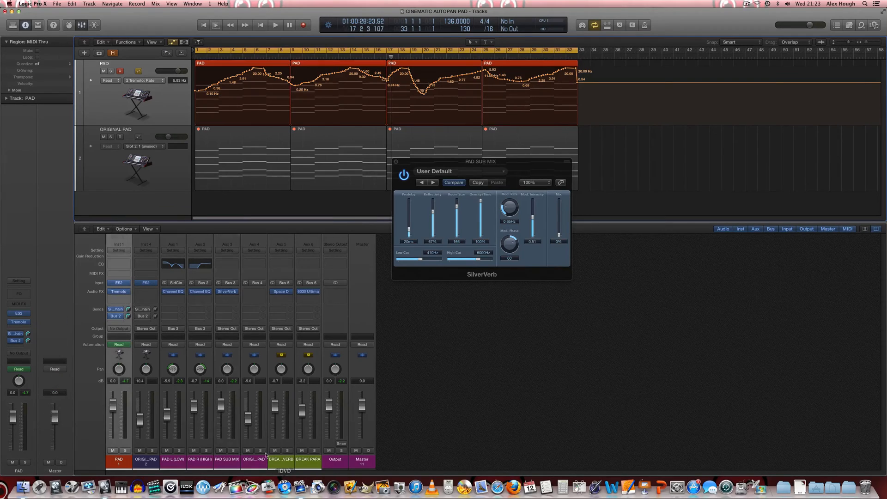
Put PAD SUB MIX in Touch mode and display its SilverVerb Mix automation lane.
click(227, 344)
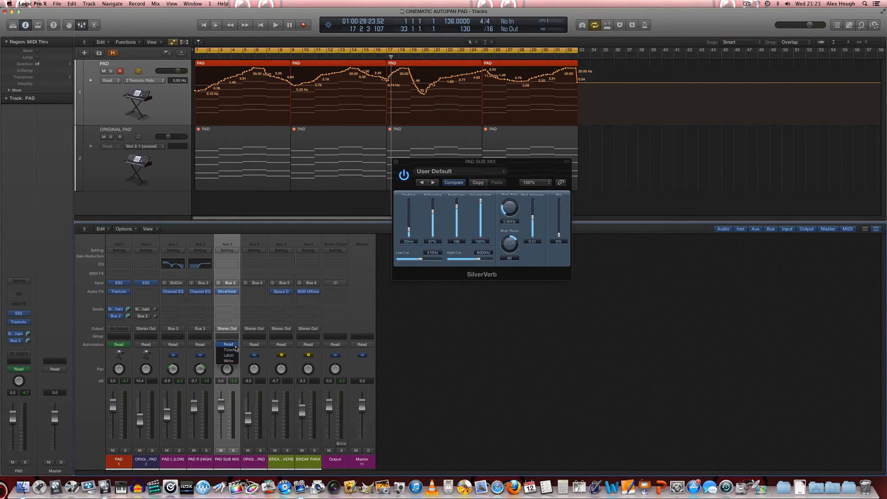
click(228, 350)
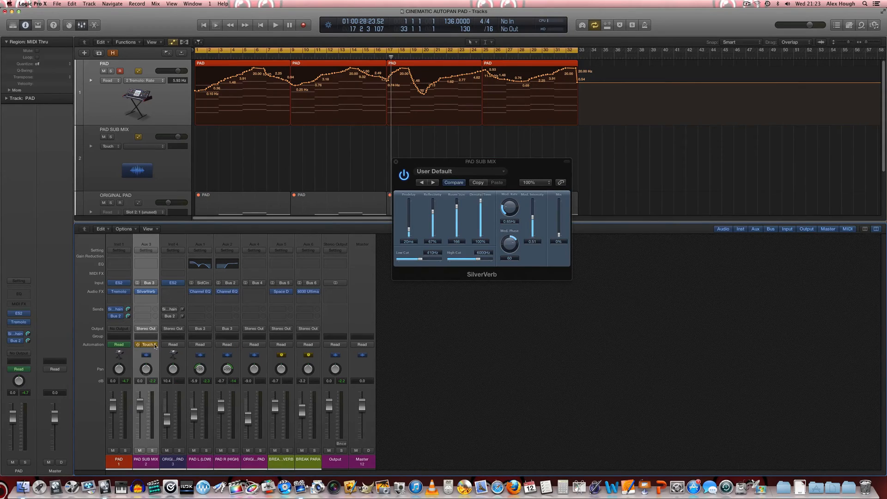
click(146, 343)
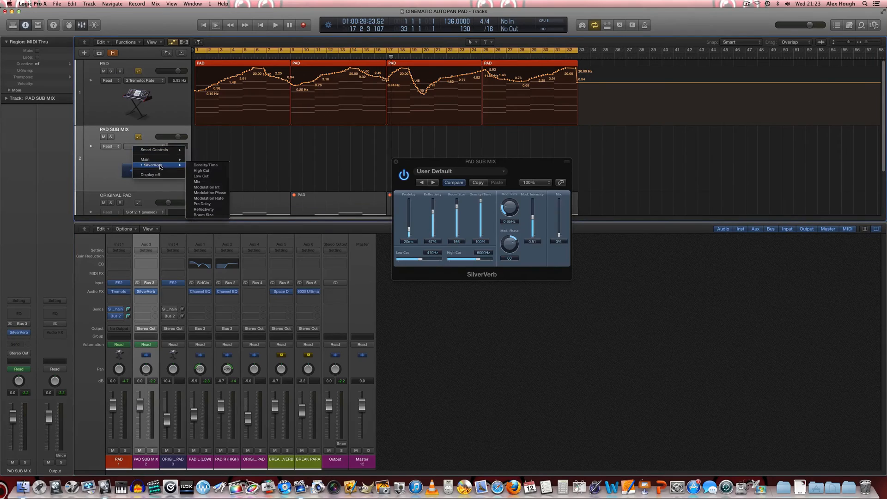
click(198, 181)
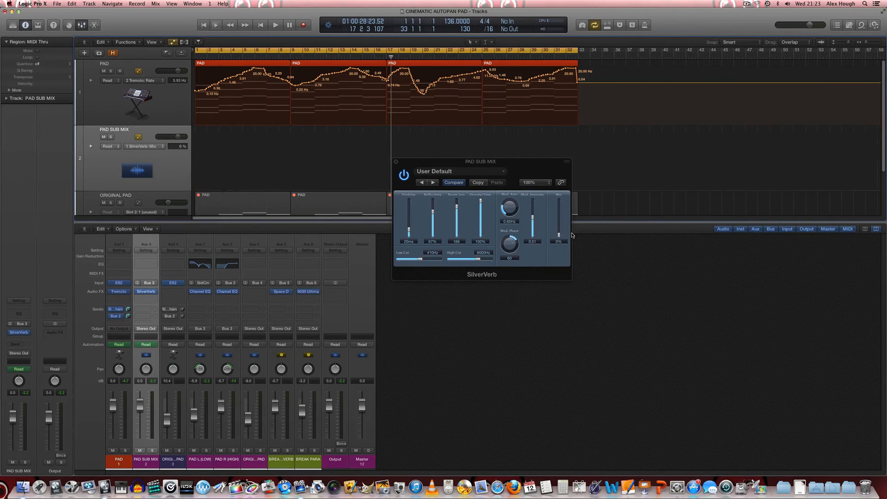
mouse_move(554, 230)
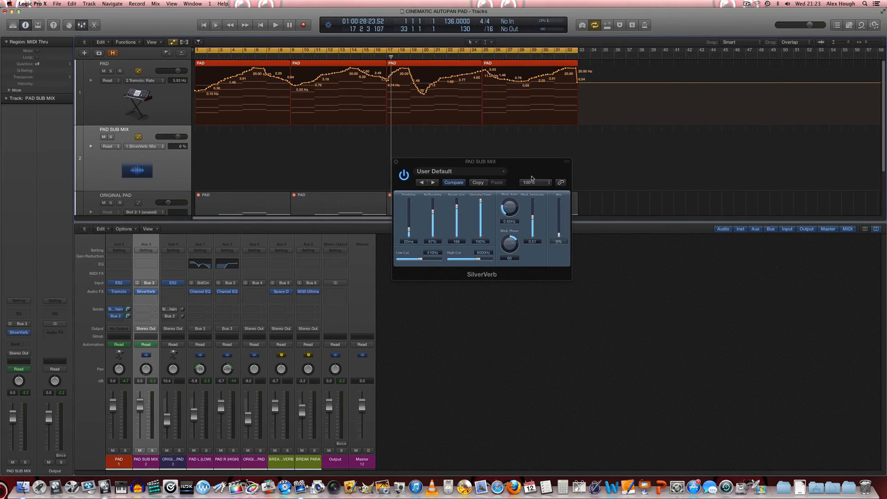
mouse_move(281, 100)
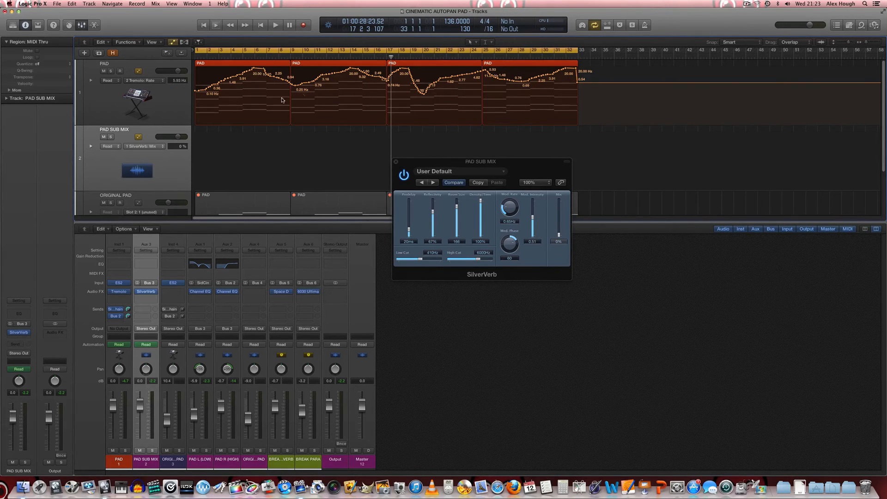
mouse_move(319, 170)
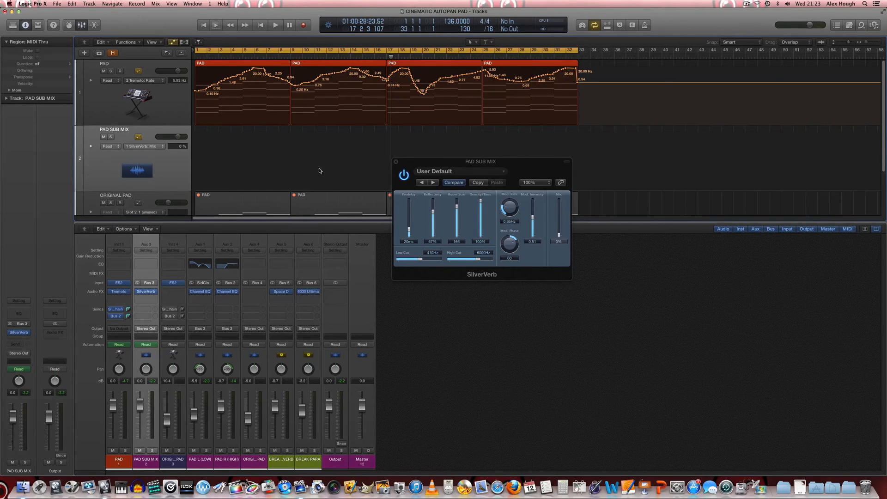
mouse_move(308, 90)
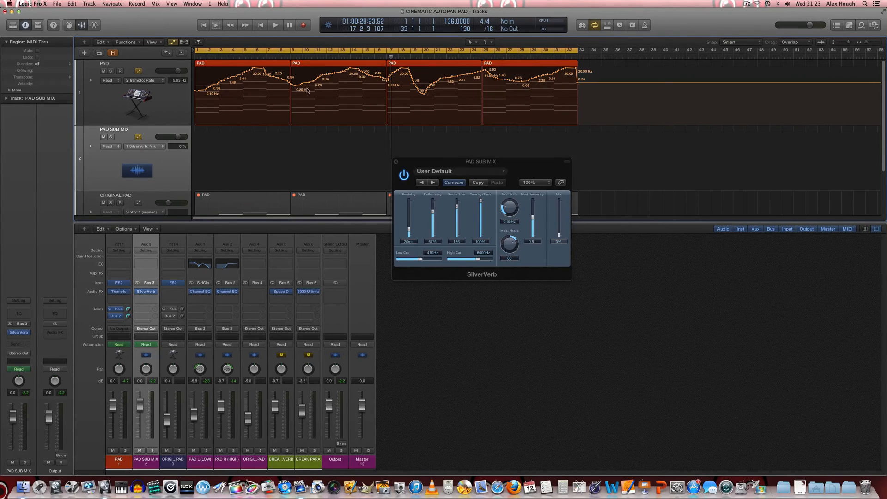
mouse_move(325, 169)
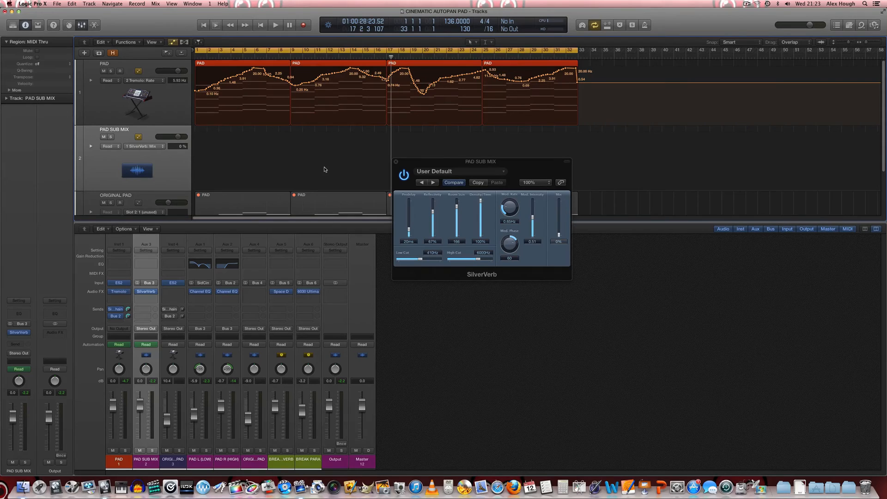
mouse_move(315, 173)
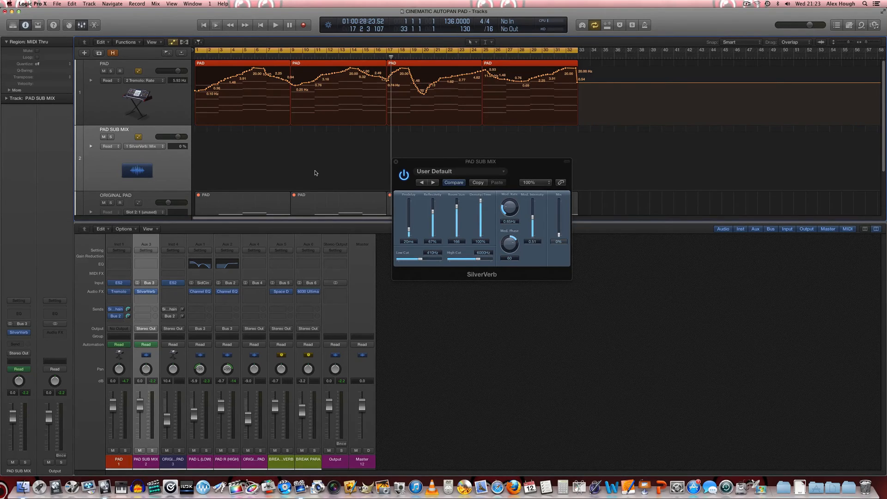
Play the project while sweeping SilverVerb Mix, then stop and return to the start.
click(275, 25)
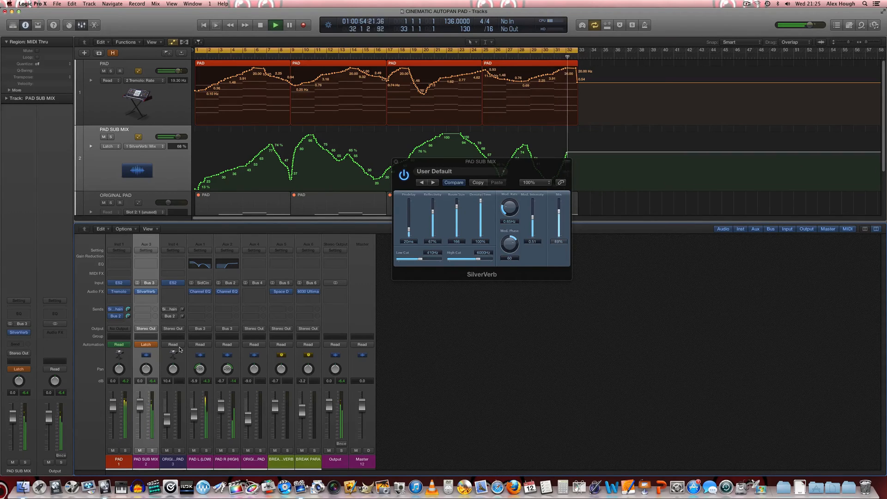
click(260, 25)
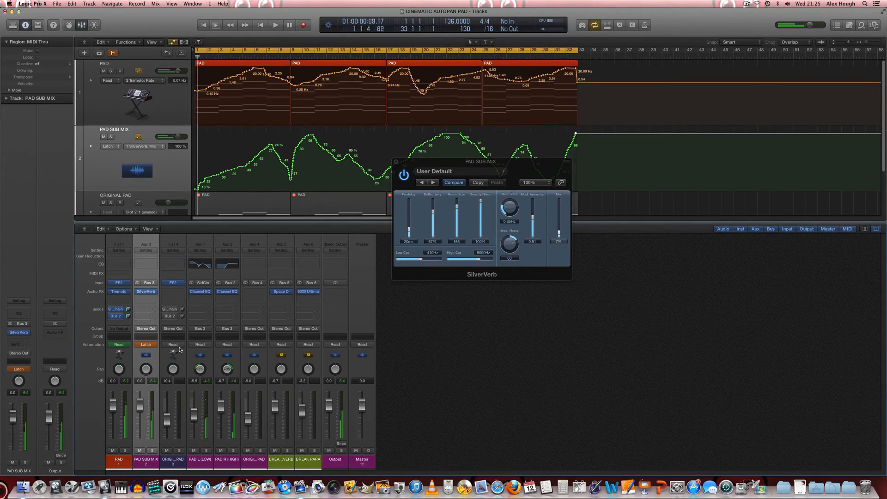